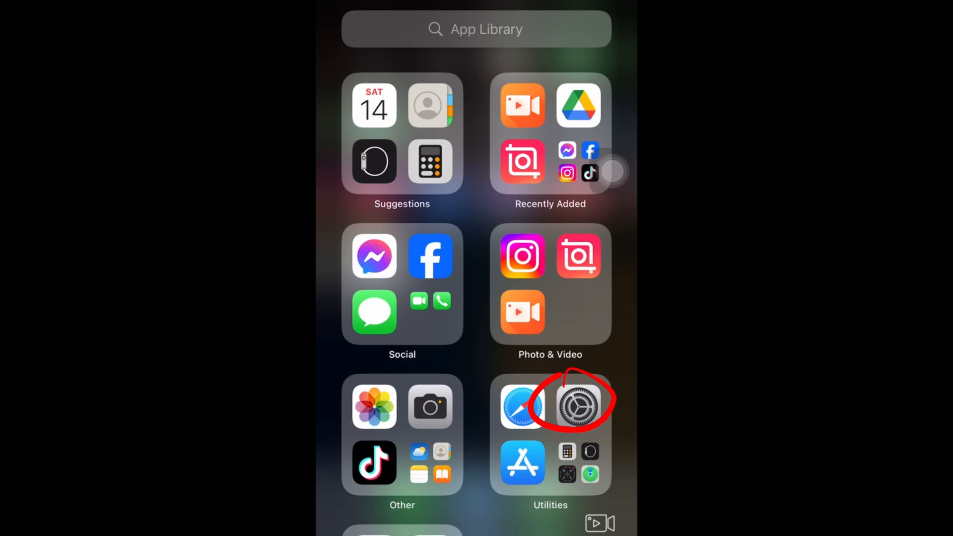
Launch Settings from the Utilities folder in the App Library.
{"action": "left_click", "coordinate": [578, 403]}
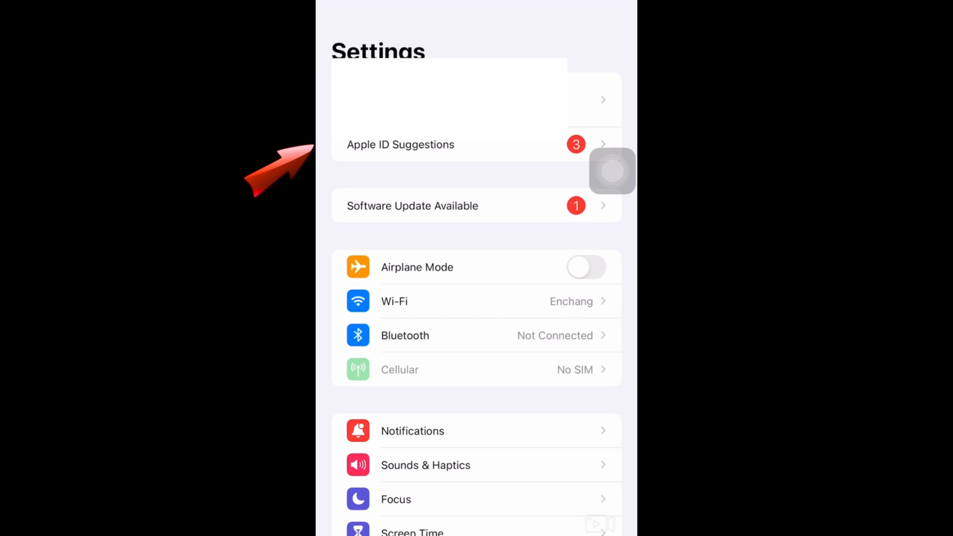
Scroll down the Settings list toward General to reach the AirDrop page.
{"action": "scroll", "scroll_direction": "down", "scroll_amount": 3}
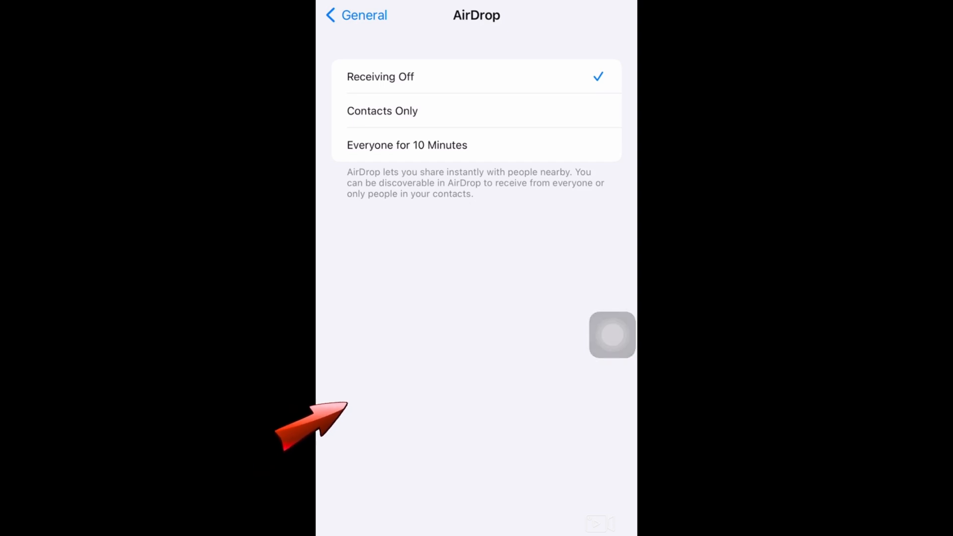
Set AirDrop receiving to Contacts Only.
{"action": "left_click", "coordinate": [355, 14]}
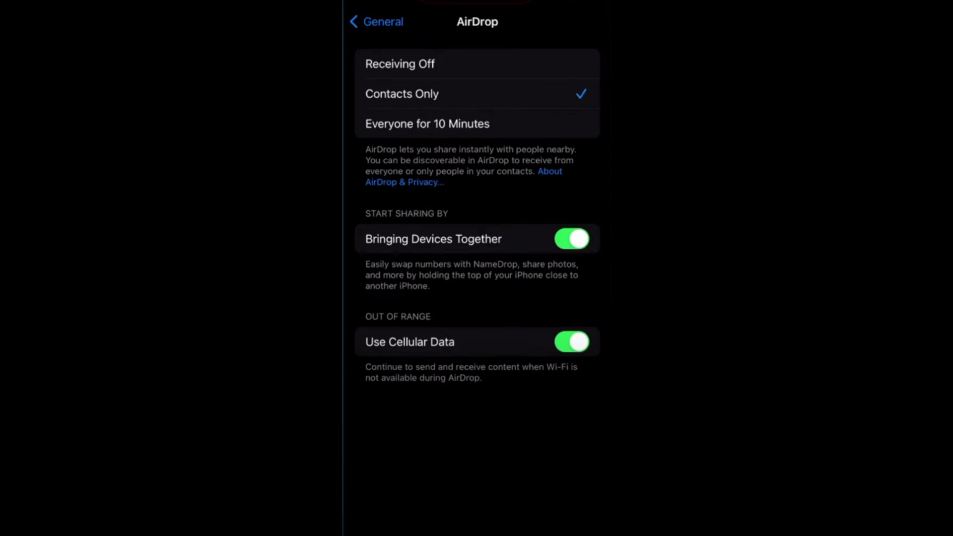
Switch off the Bringing Devices Together toggle under Start Sharing By.
{"action": "left_click", "coordinate": [571, 238]}
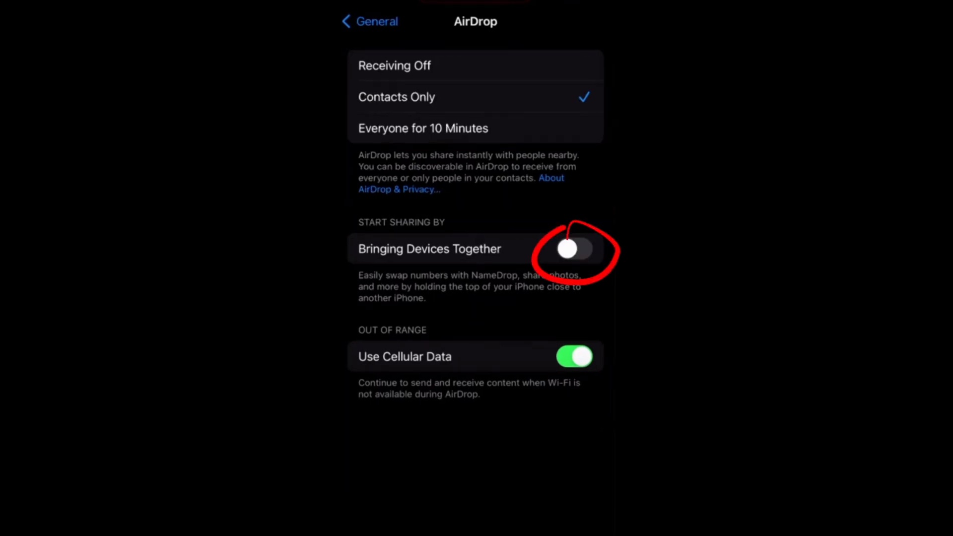